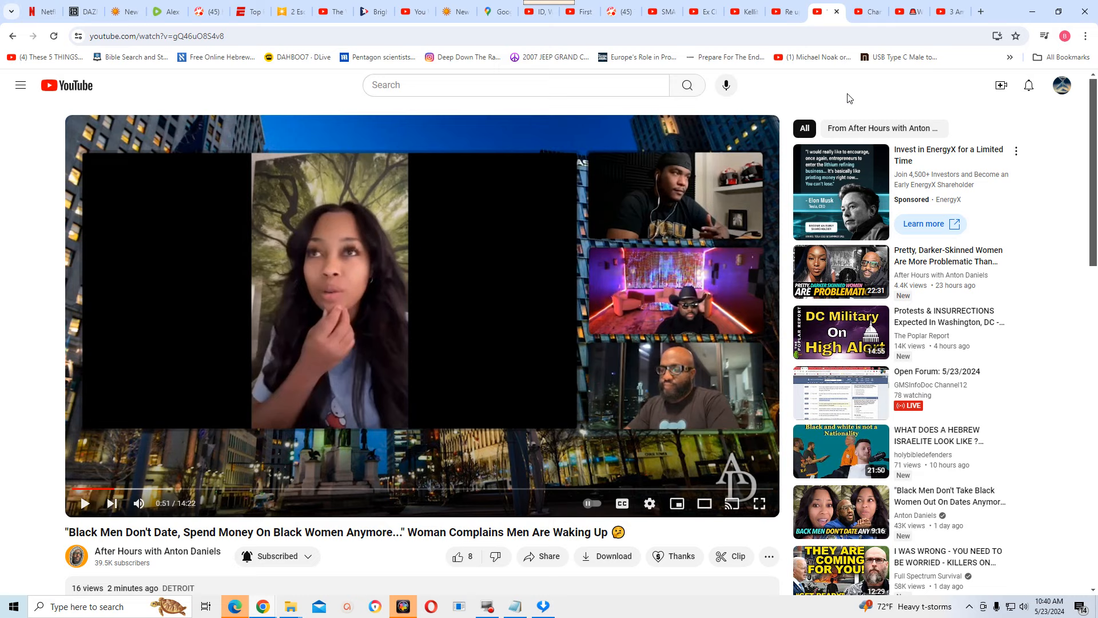
pyautogui.moveTo(845, 97)
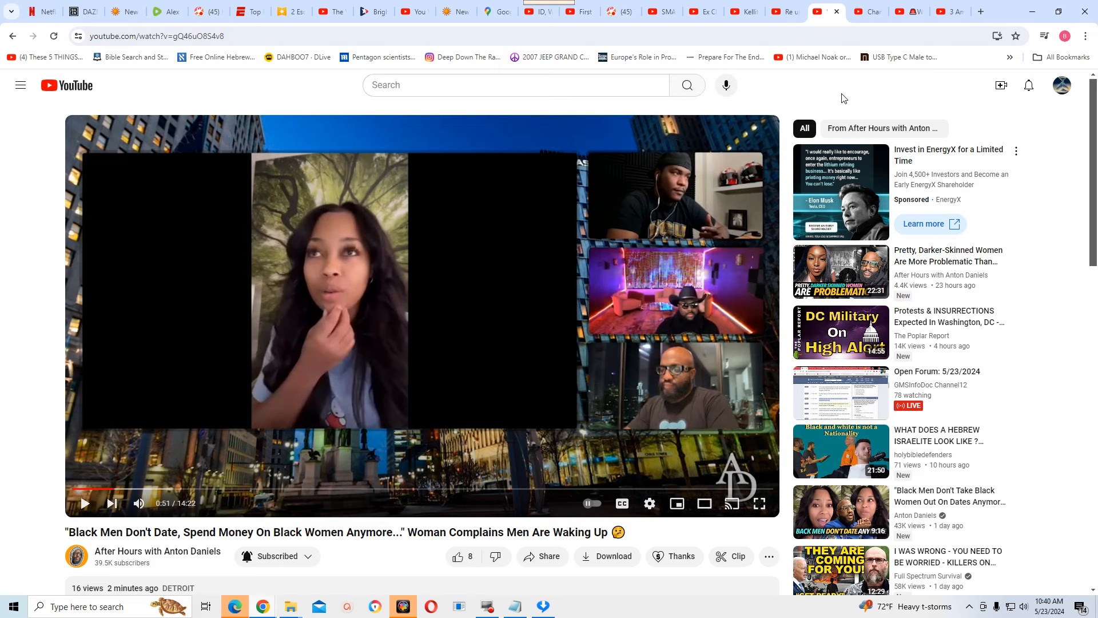
pyautogui.moveTo(1074, 535)
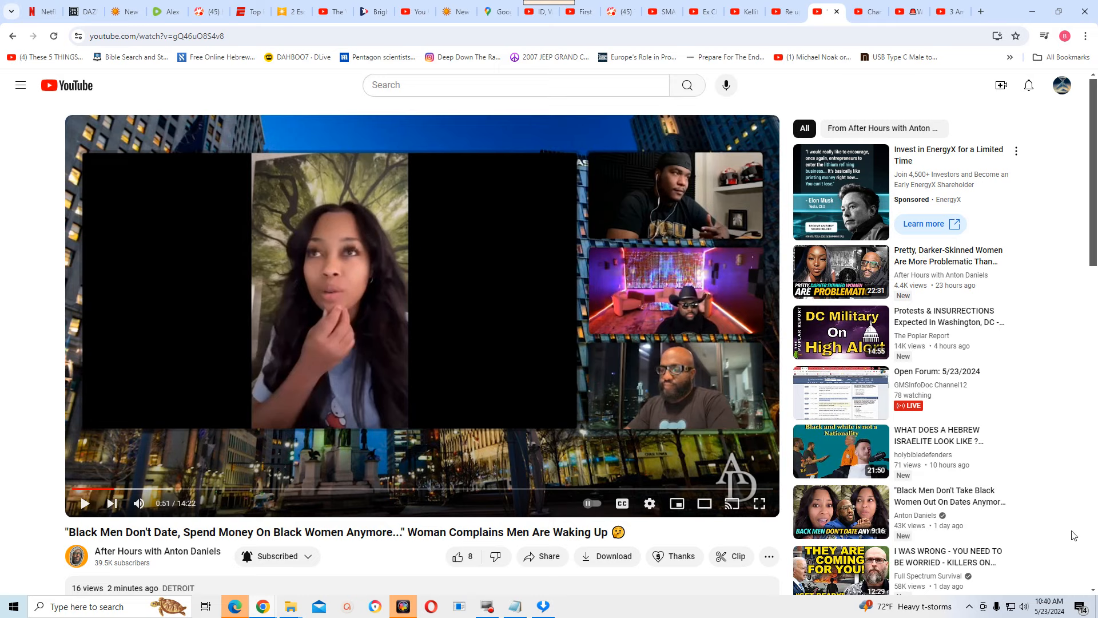
pyautogui.moveTo(796, 611)
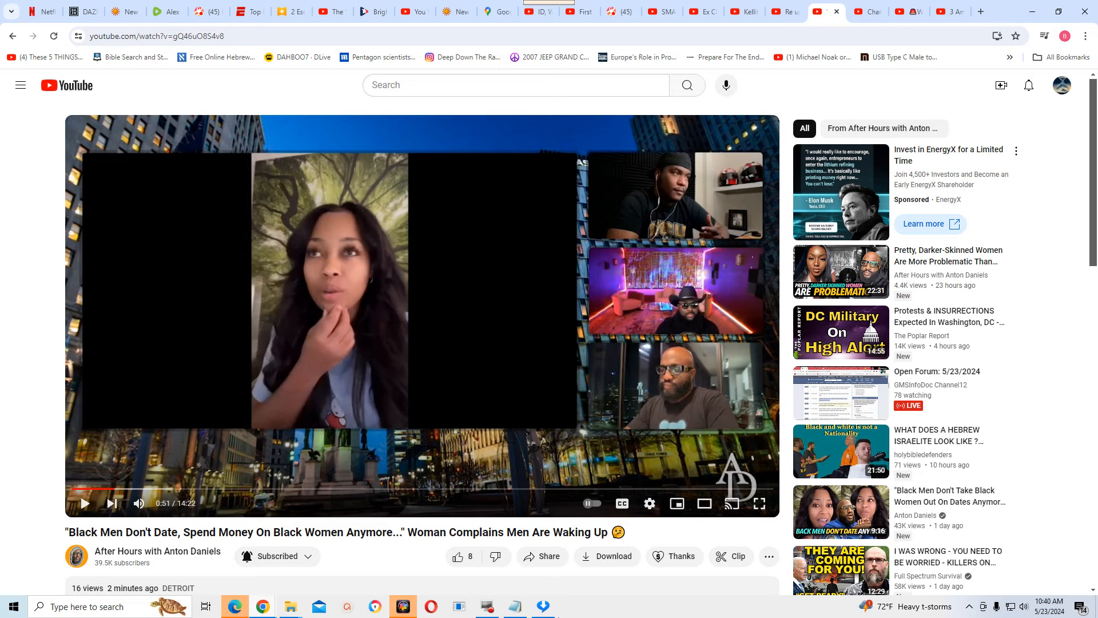
pyautogui.moveTo(824, 343)
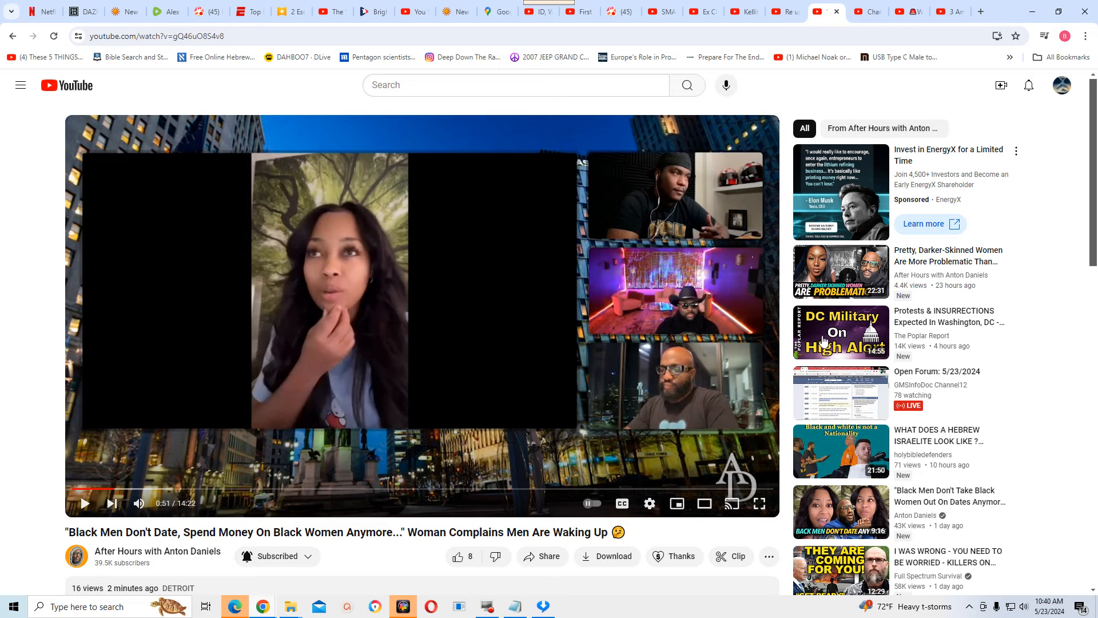
pyautogui.moveTo(369, 589)
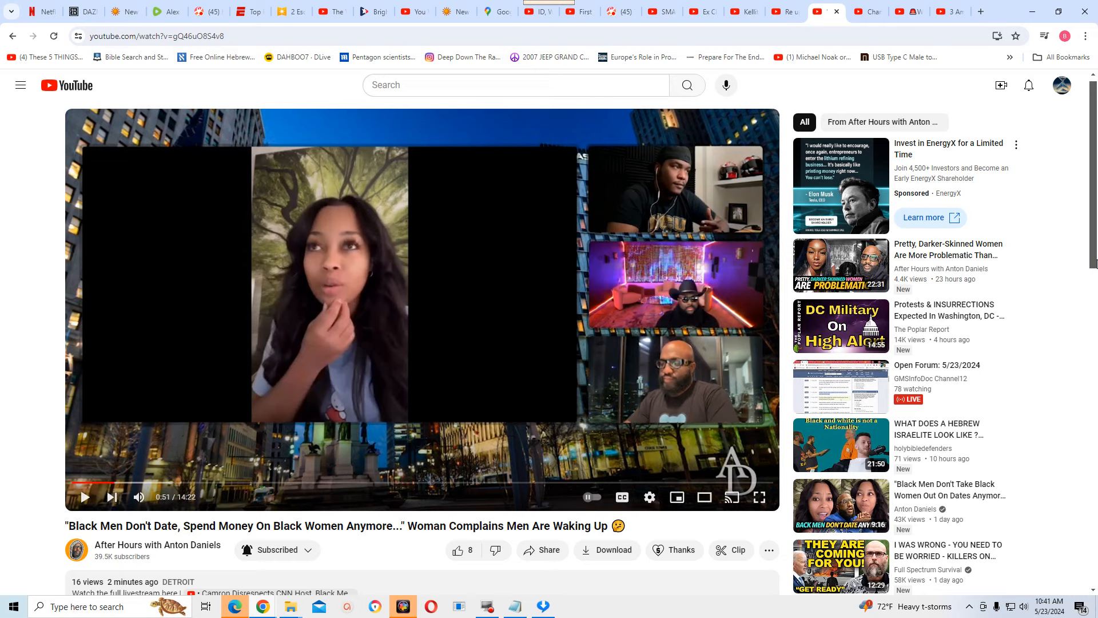
pyautogui.moveTo(294, 580)
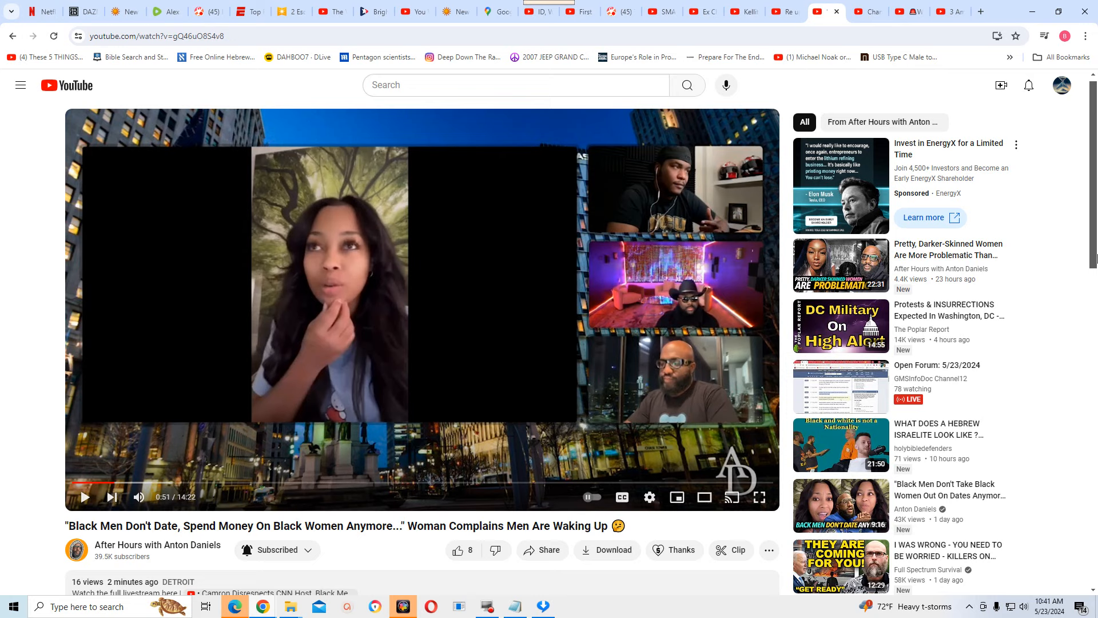
pyautogui.moveTo(233, 344)
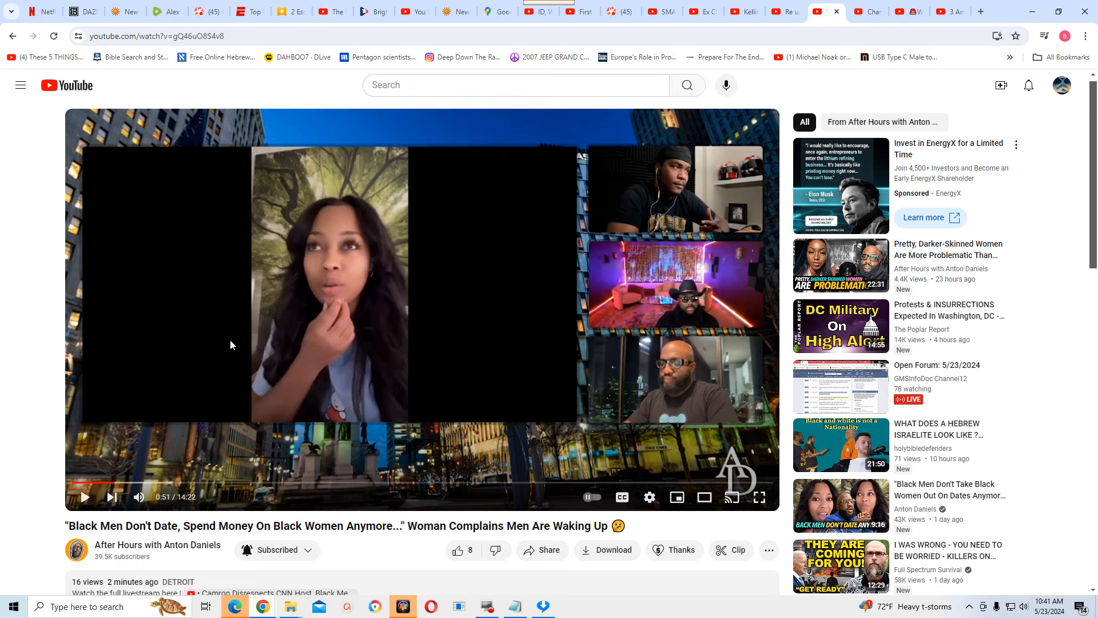
pyautogui.moveTo(346, 325)
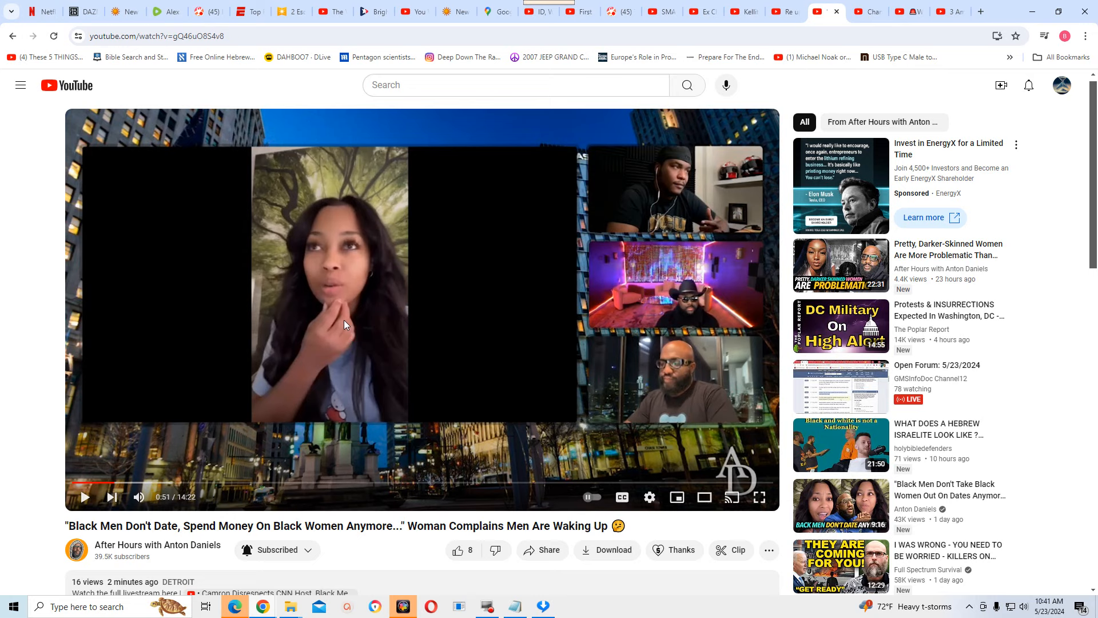
pyautogui.moveTo(324, 340)
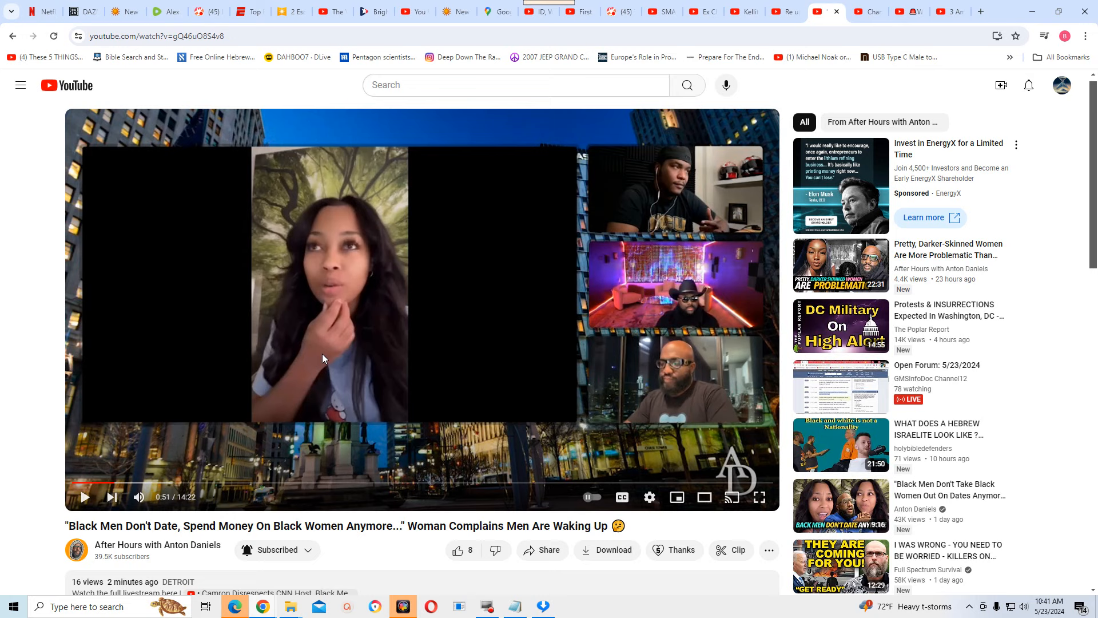
pyautogui.moveTo(322, 376)
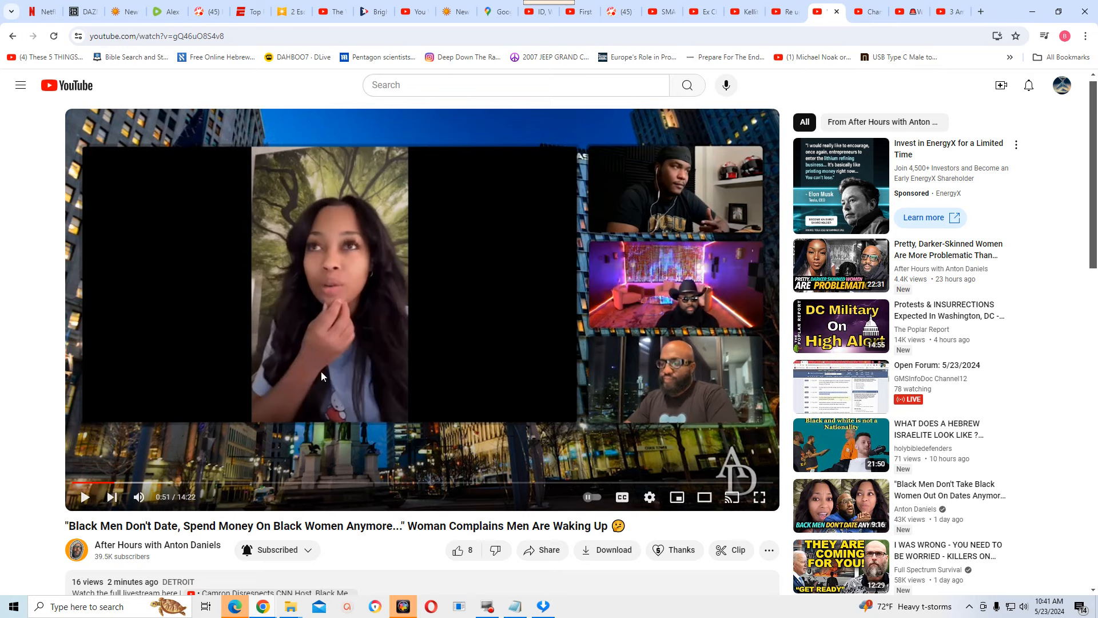
pyautogui.moveTo(313, 400)
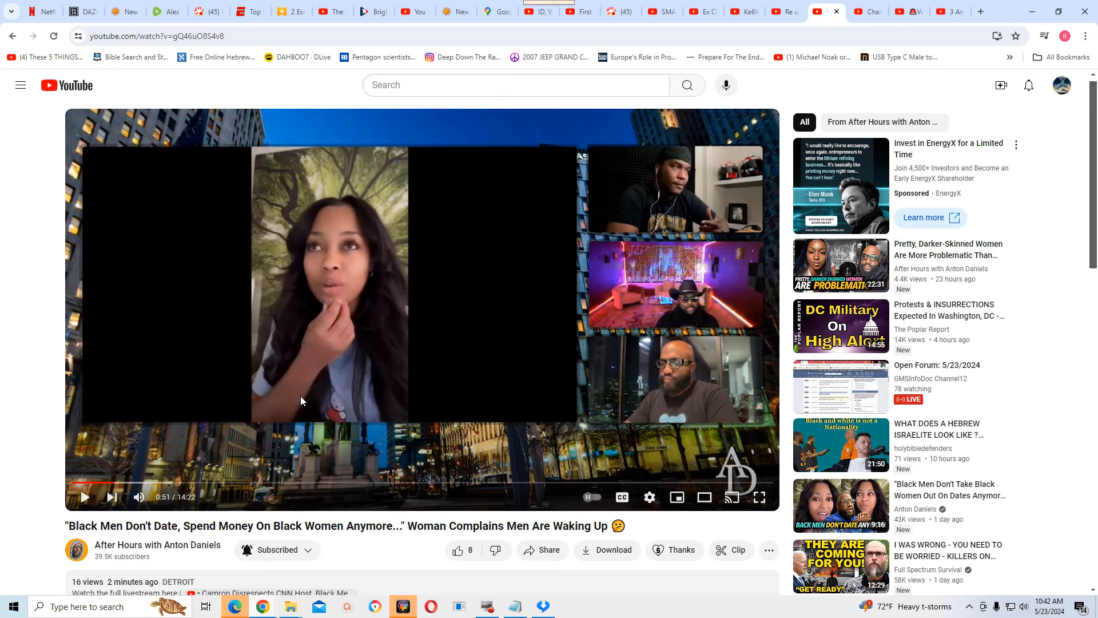
pyautogui.moveTo(294, 436)
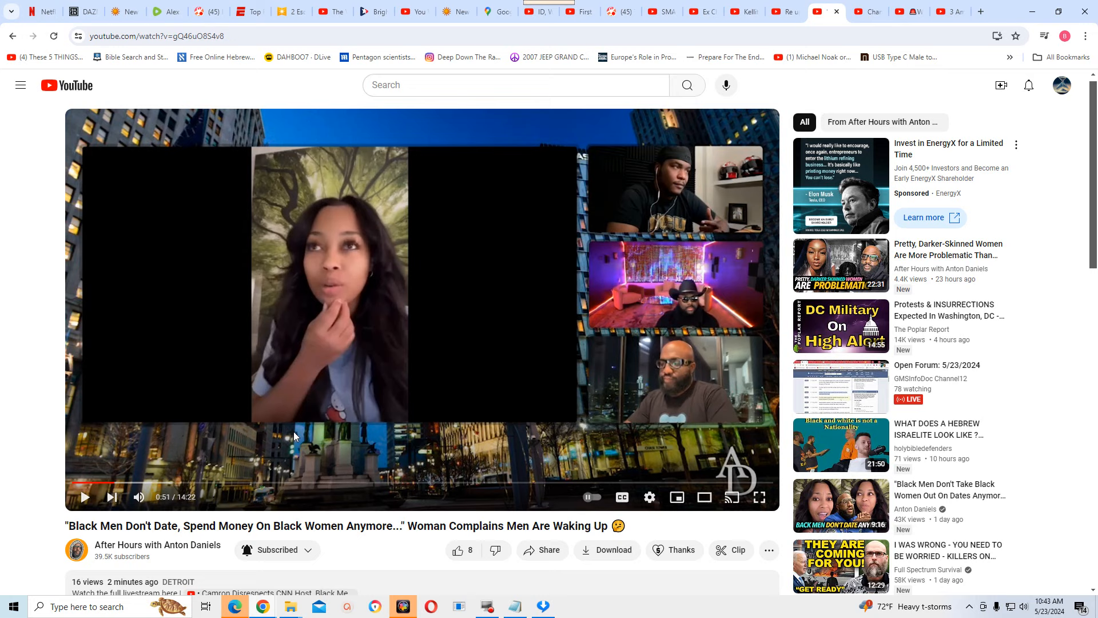
pyautogui.moveTo(200, 366)
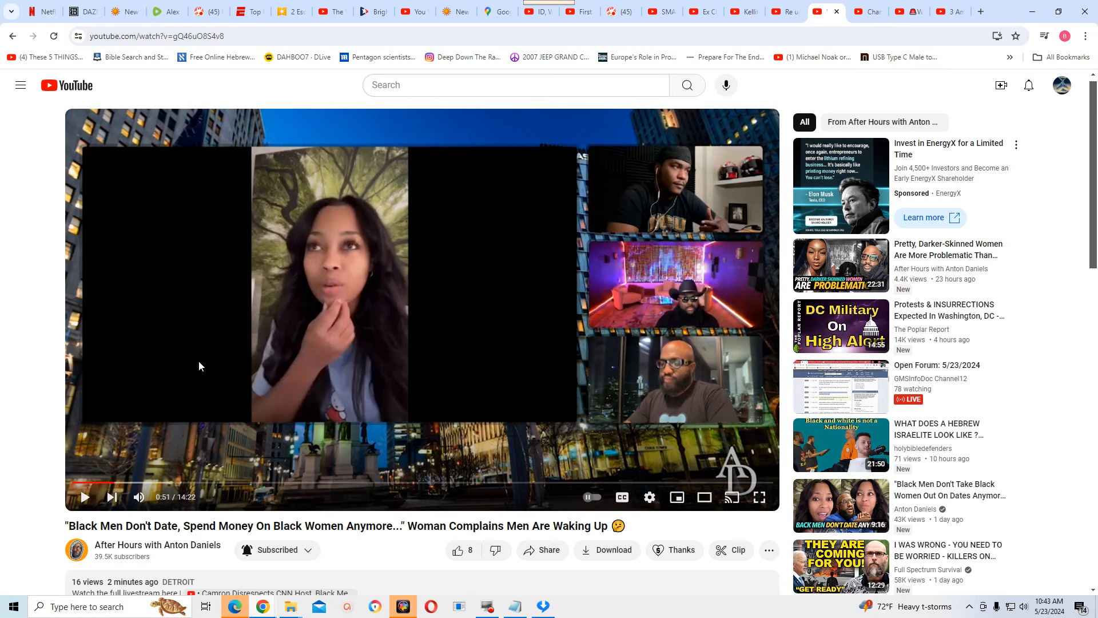
pyautogui.moveTo(194, 367)
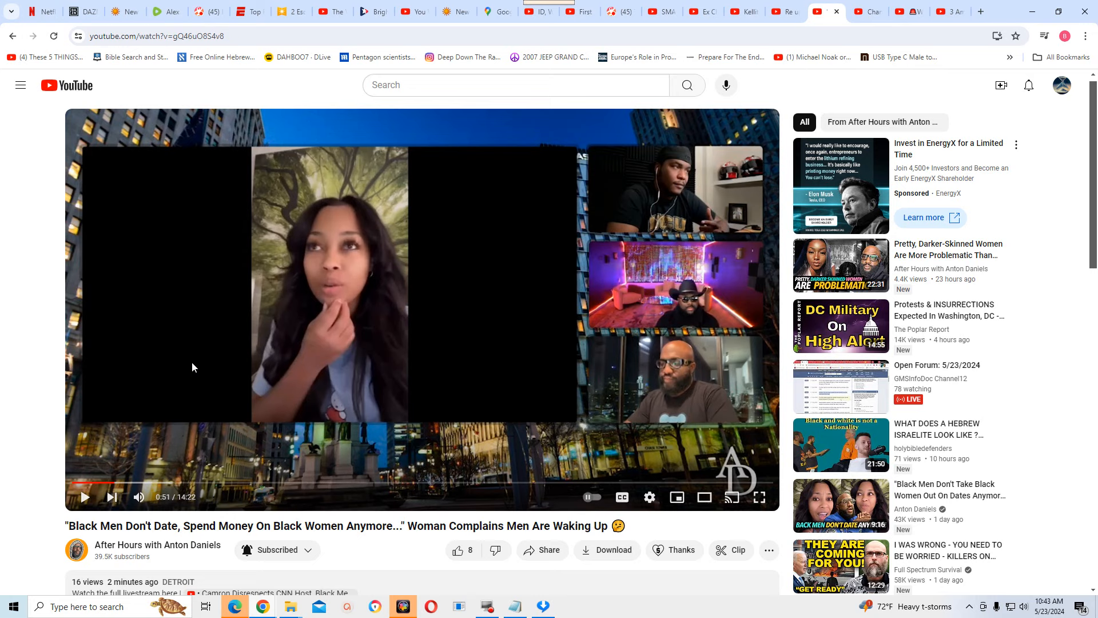
pyautogui.moveTo(188, 369)
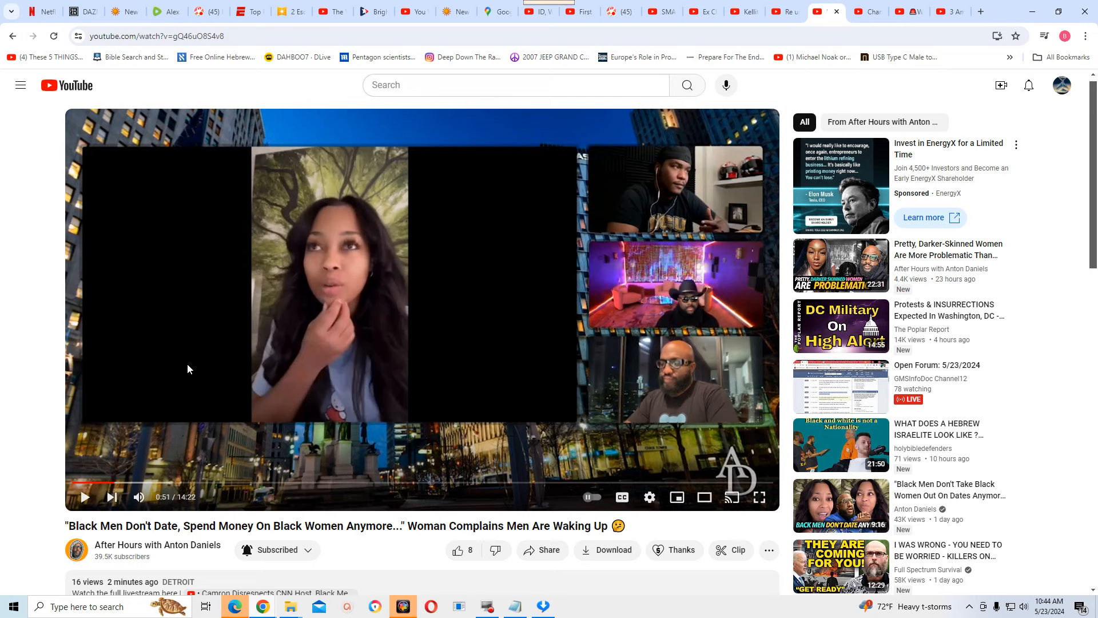
pyautogui.moveTo(181, 371)
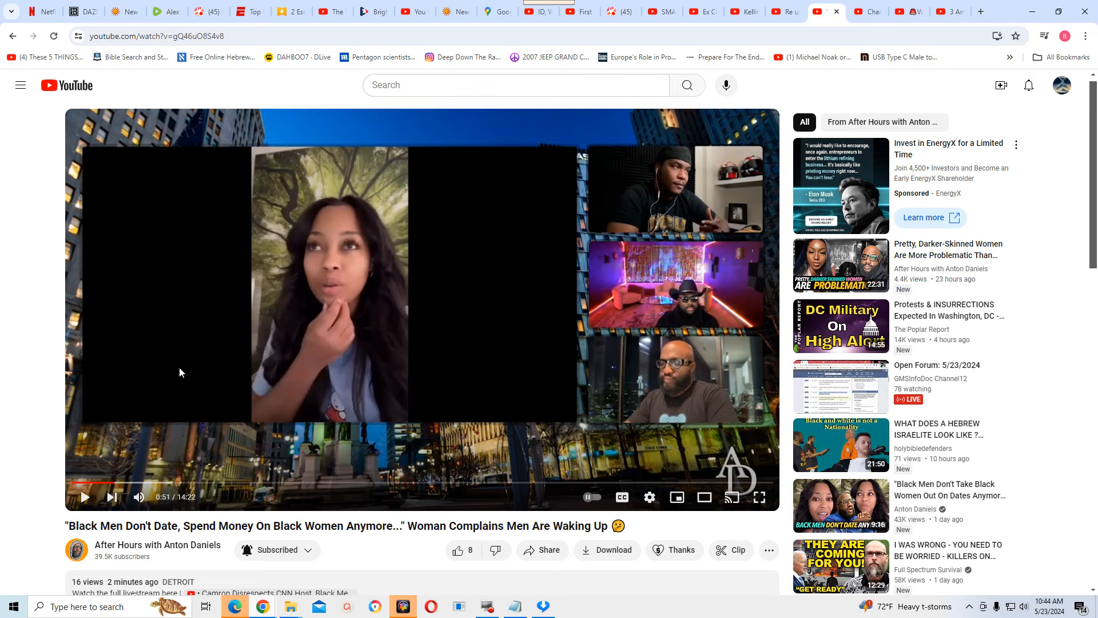
pyautogui.moveTo(193, 374)
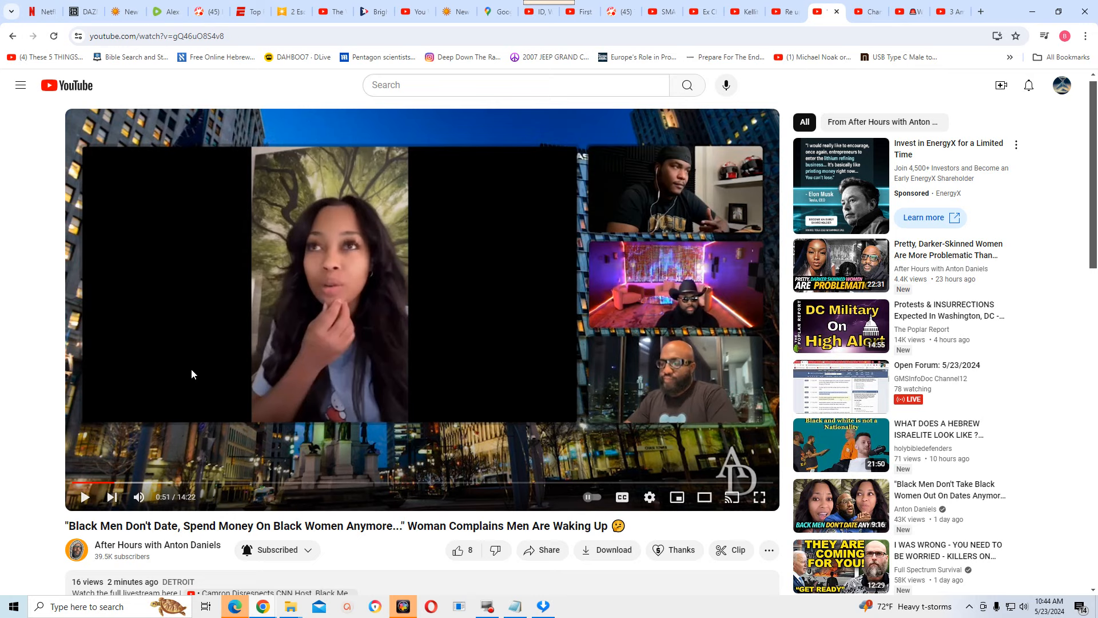
pyautogui.moveTo(285, 391)
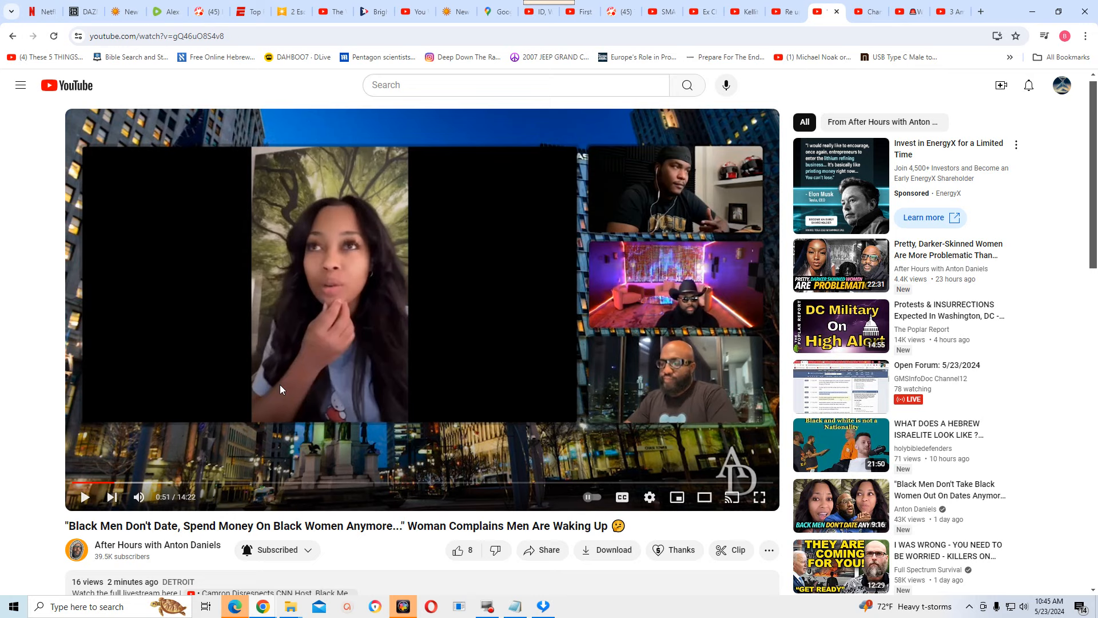
pyautogui.moveTo(289, 377)
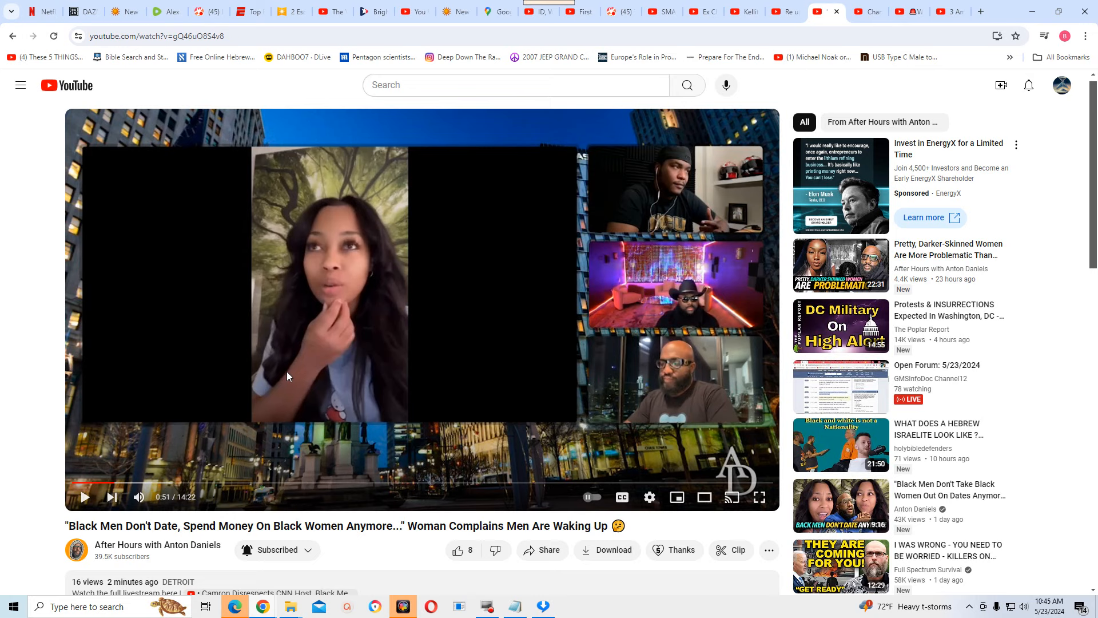
pyautogui.moveTo(377, 364)
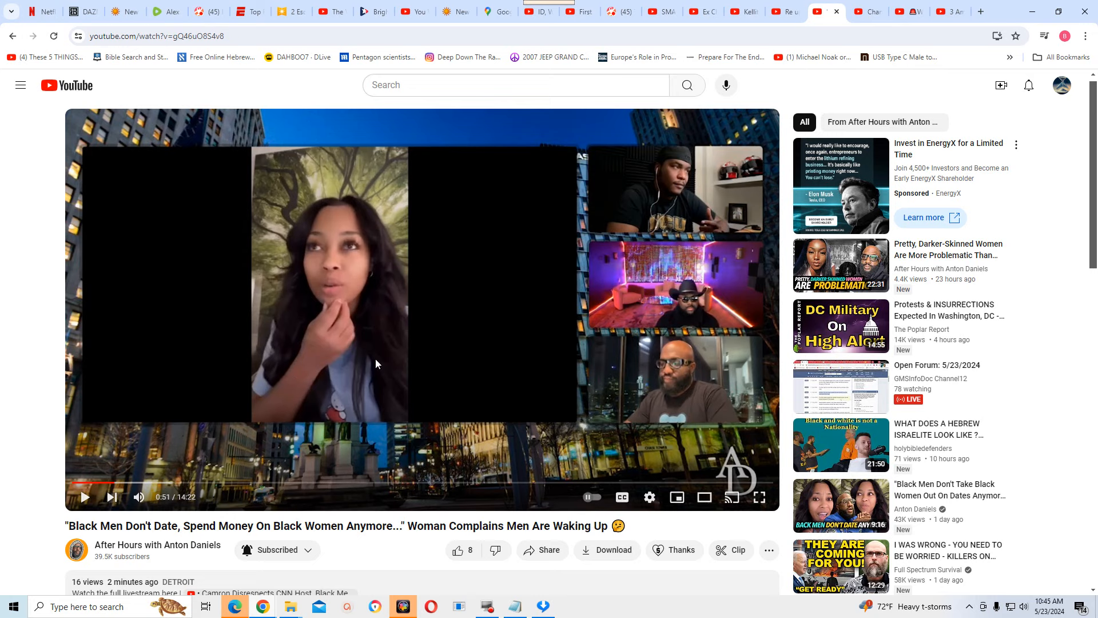
pyautogui.moveTo(421, 366)
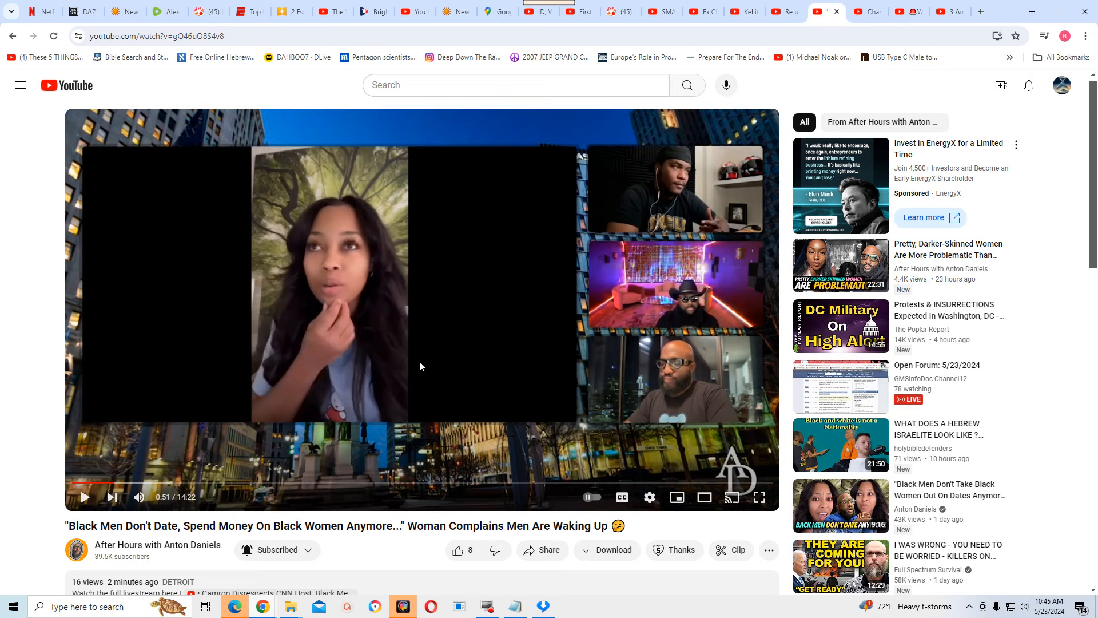
pyautogui.moveTo(419, 365)
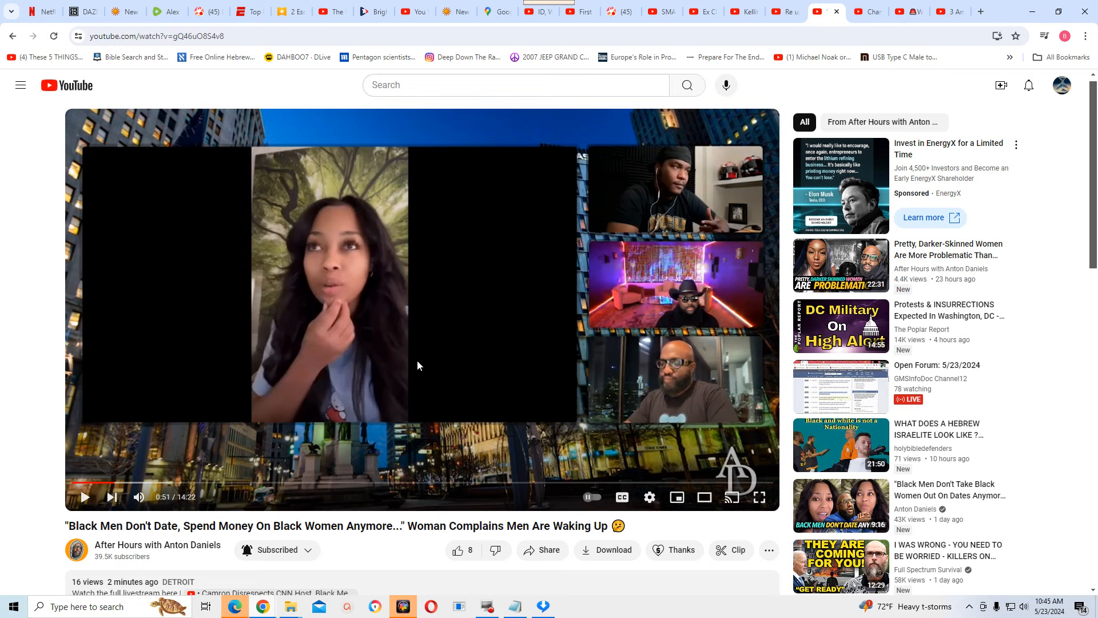
pyautogui.moveTo(333, 385)
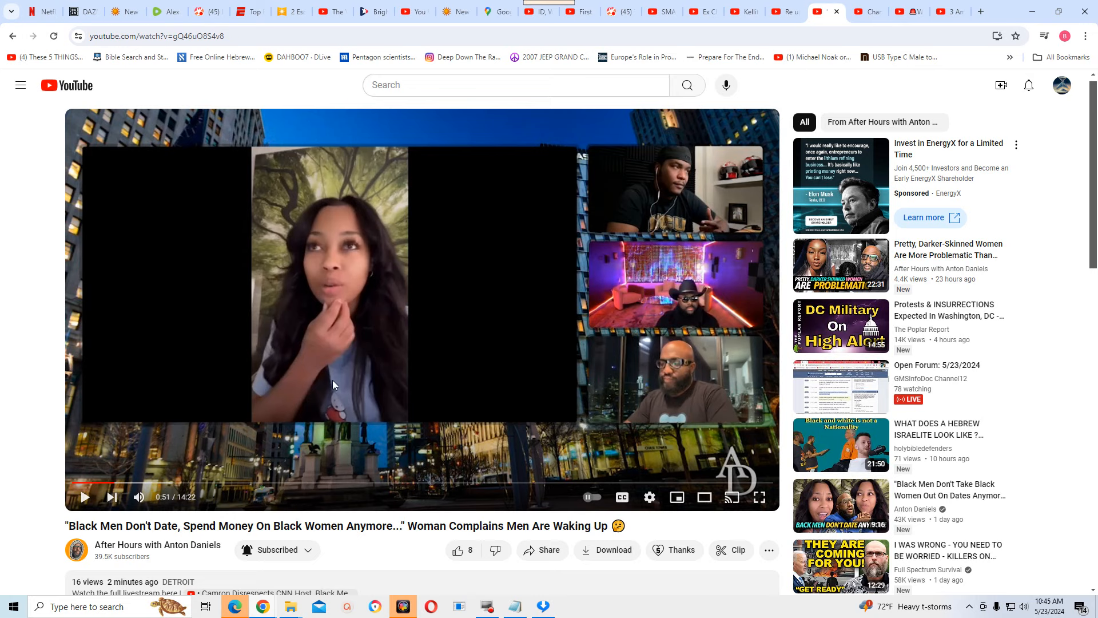
pyautogui.moveTo(331, 384)
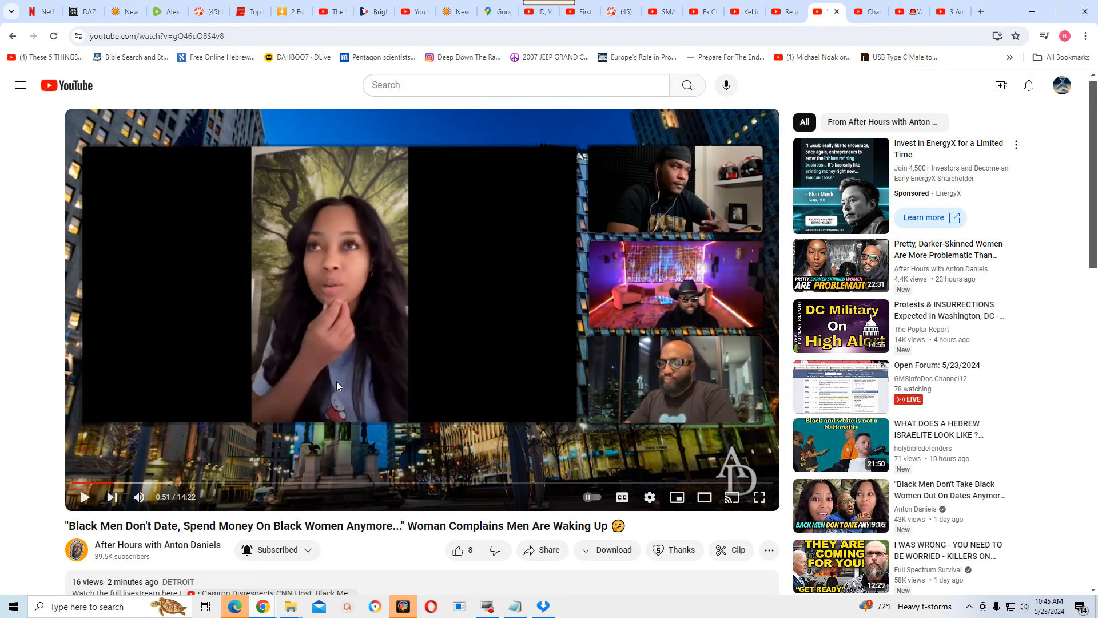
pyautogui.moveTo(333, 387)
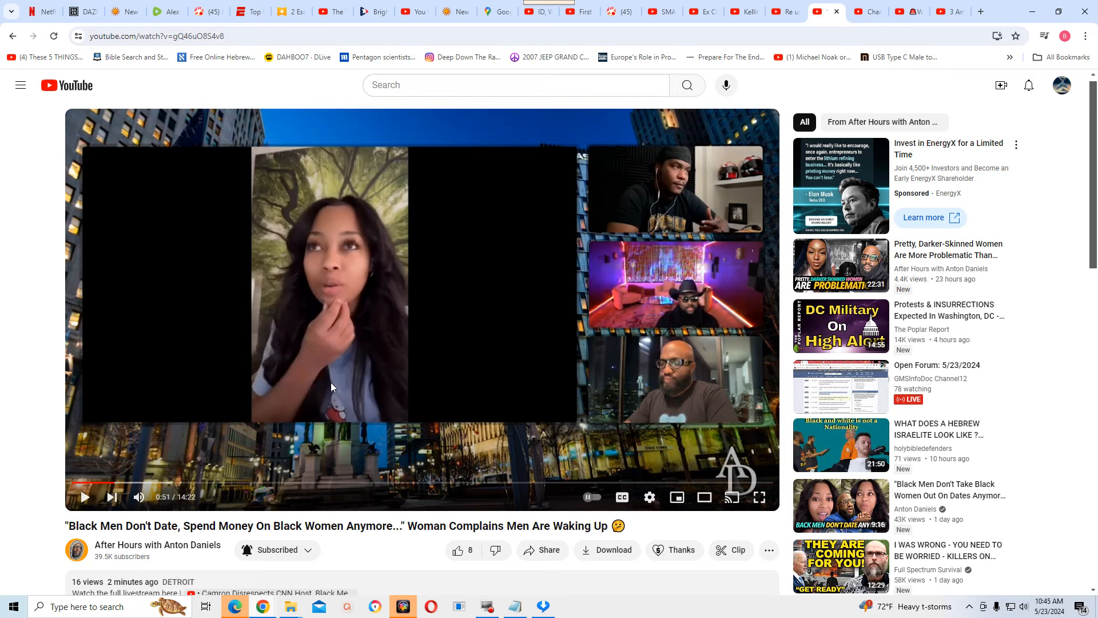
pyautogui.moveTo(549, 433)
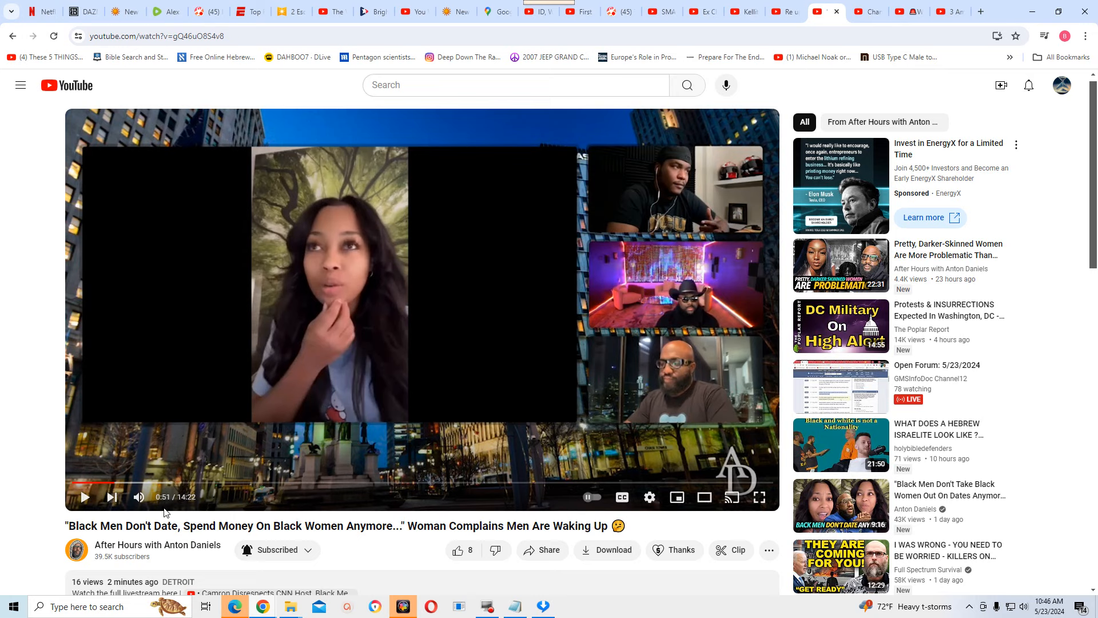
pyautogui.moveTo(627, 456)
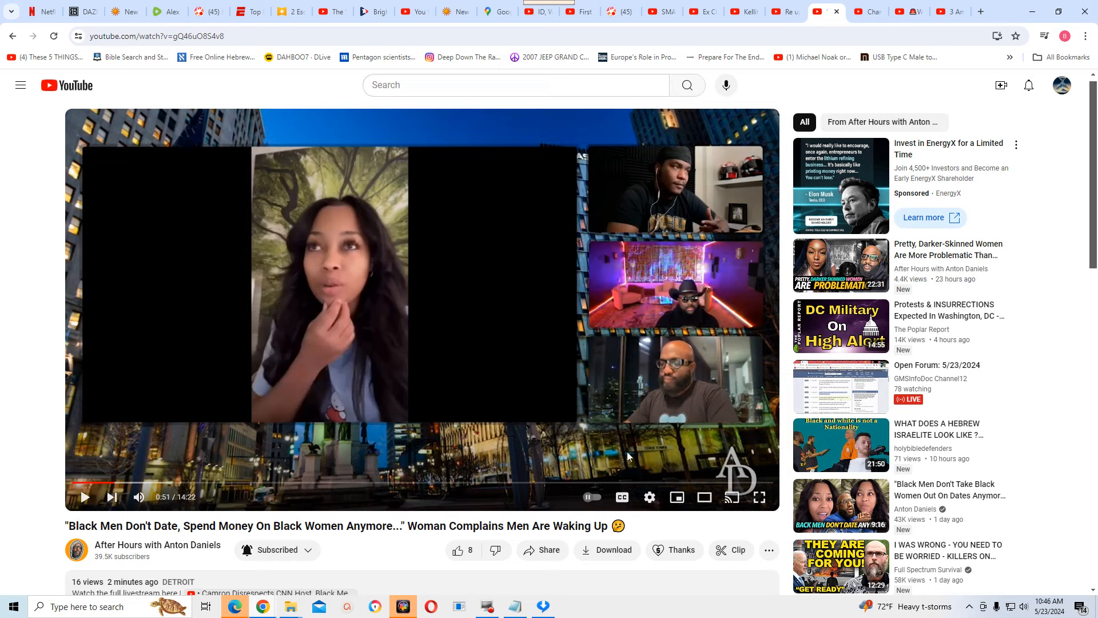
pyautogui.moveTo(1082, 399)
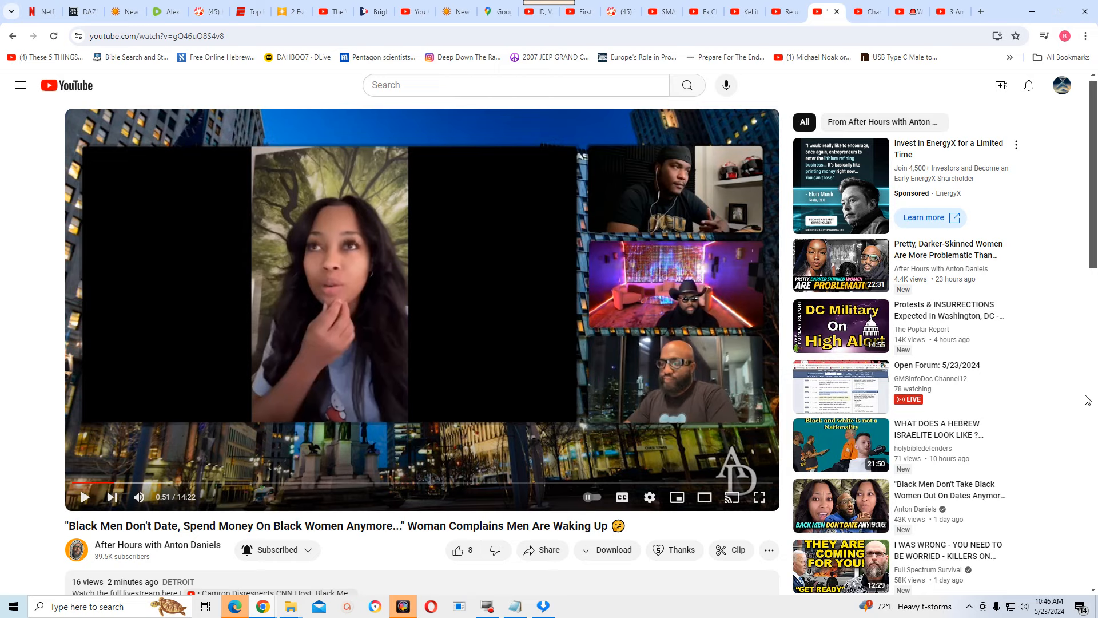